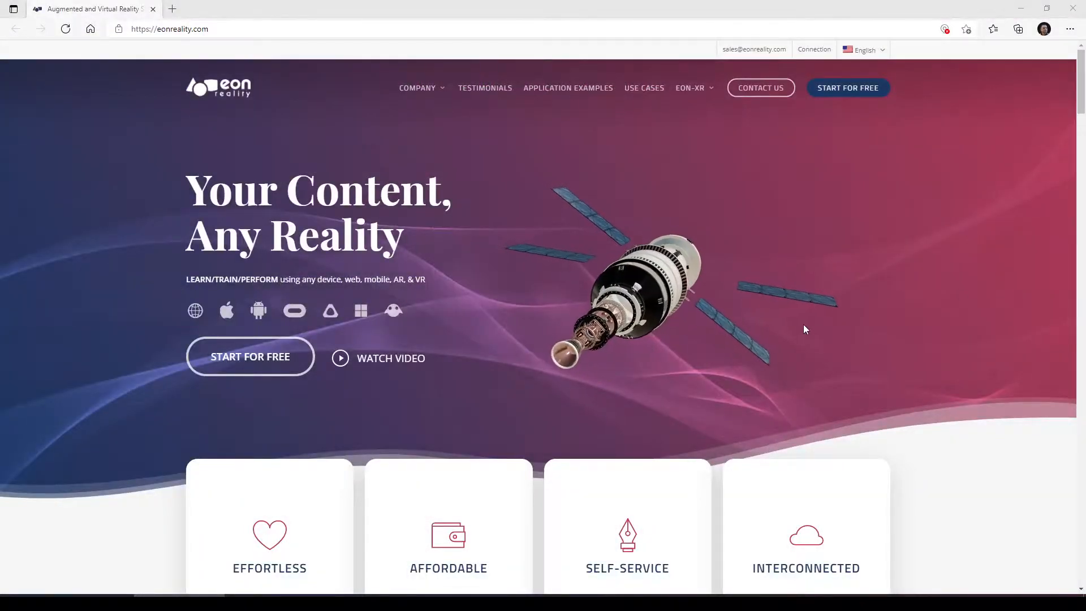
Step: From the EON Reality site's EON-XR downloads menu, go to the app's Google Play listing
{"action": "left_click", "coordinate": [692, 88]}
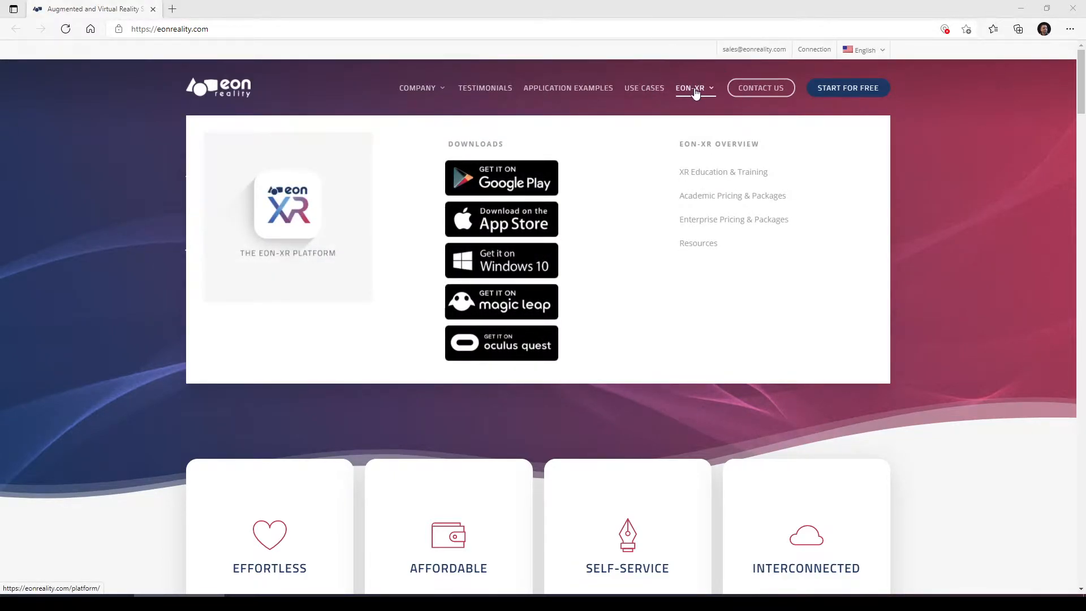
{"action": "mouse_move", "coordinate": [494, 246]}
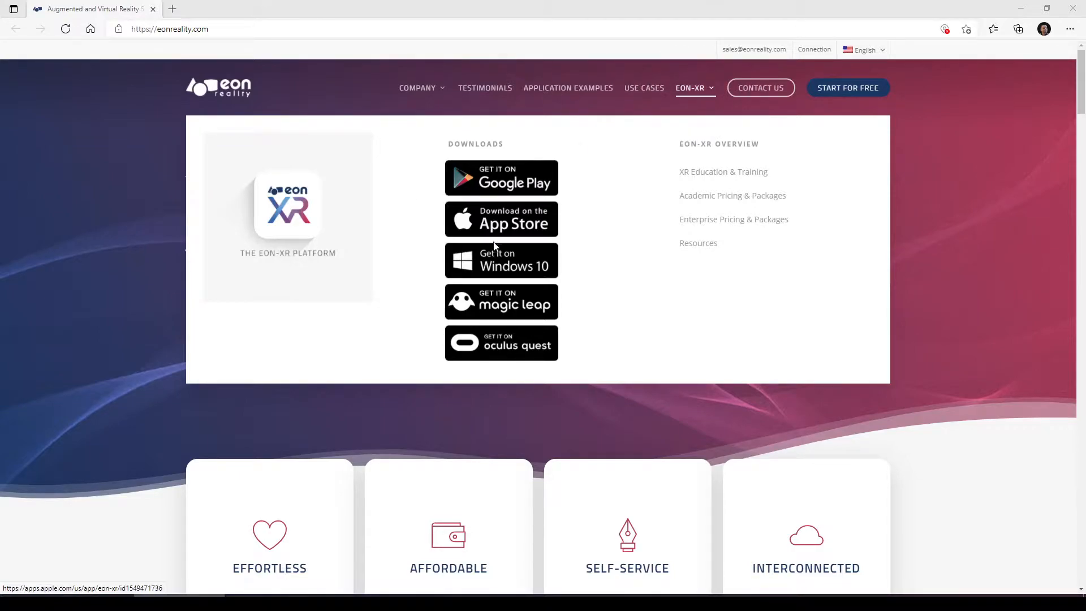
{"action": "left_click", "coordinate": [501, 177]}
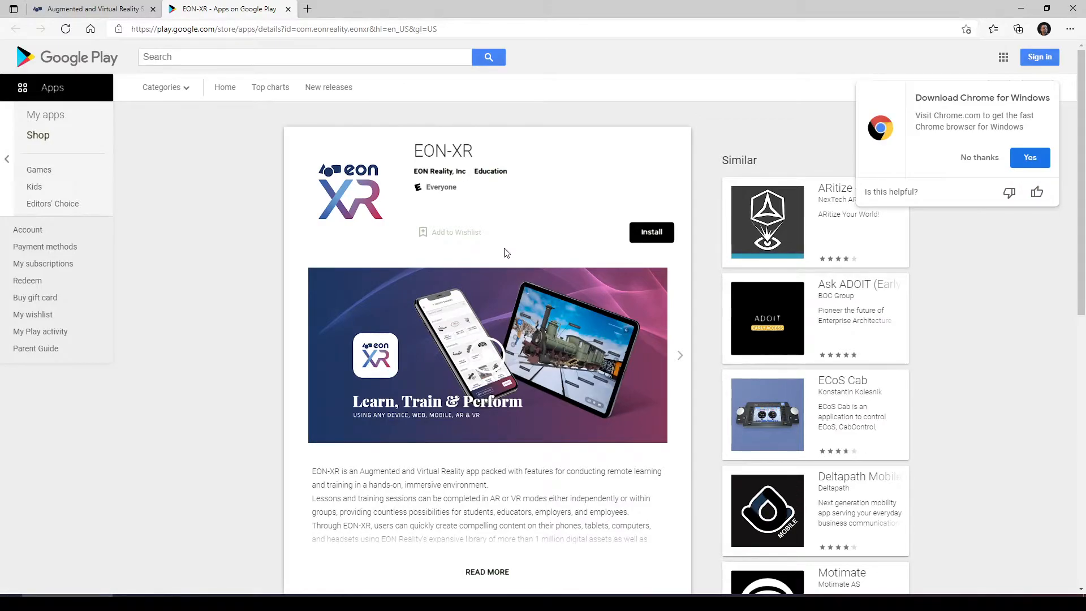
{"action": "mouse_move", "coordinate": [980, 158]}
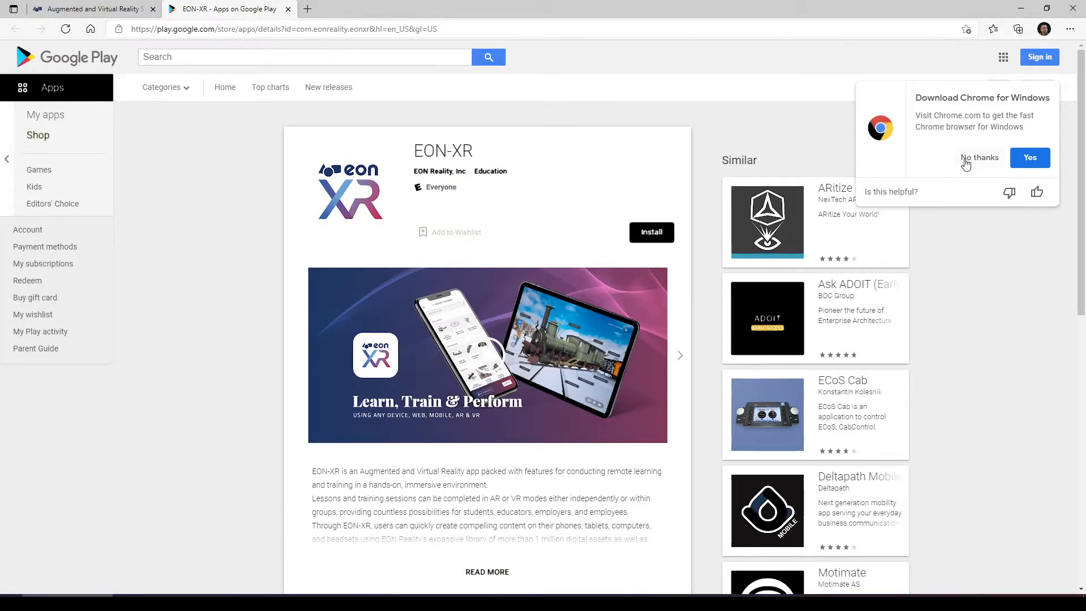
Step: Dismiss the 'Download Chrome for Windows' popup with No thanks
{"action": "left_click", "coordinate": [980, 157]}
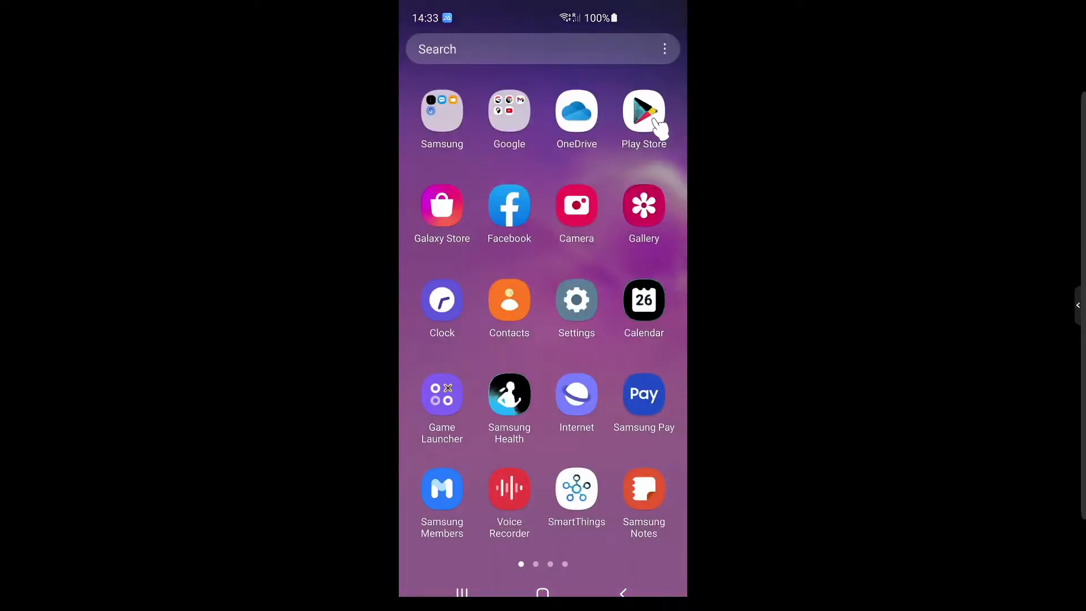
Step: On the phone's Play Store, rerun the recent 'eon xr' search and open the EON-XR result
{"action": "left_click", "coordinate": [644, 111]}
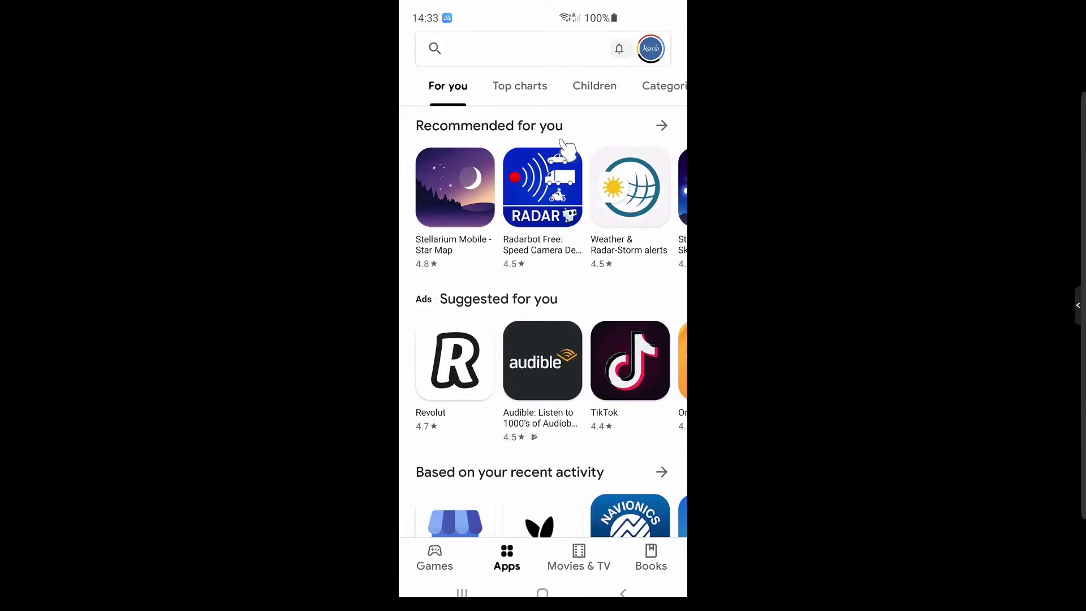
{"action": "left_click", "coordinate": [508, 48]}
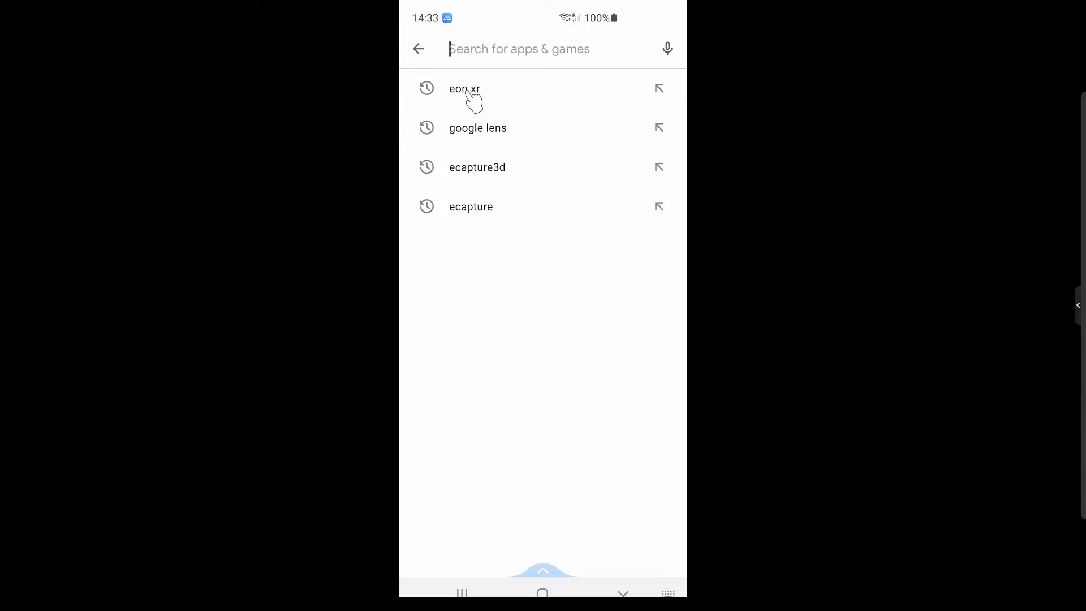
{"action": "left_click", "coordinate": [464, 90]}
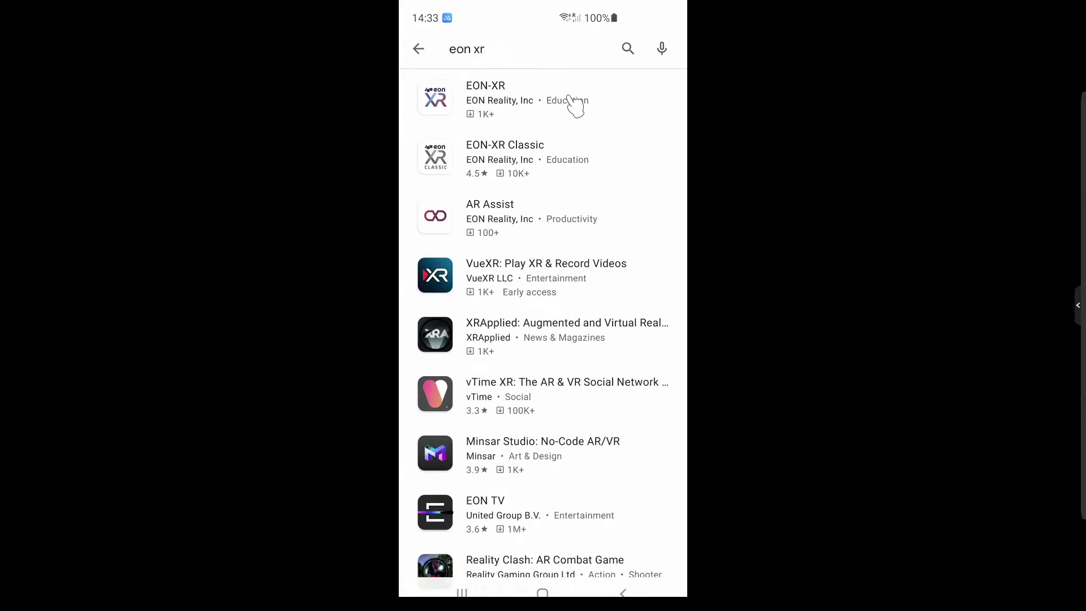
{"action": "mouse_move", "coordinate": [528, 99]}
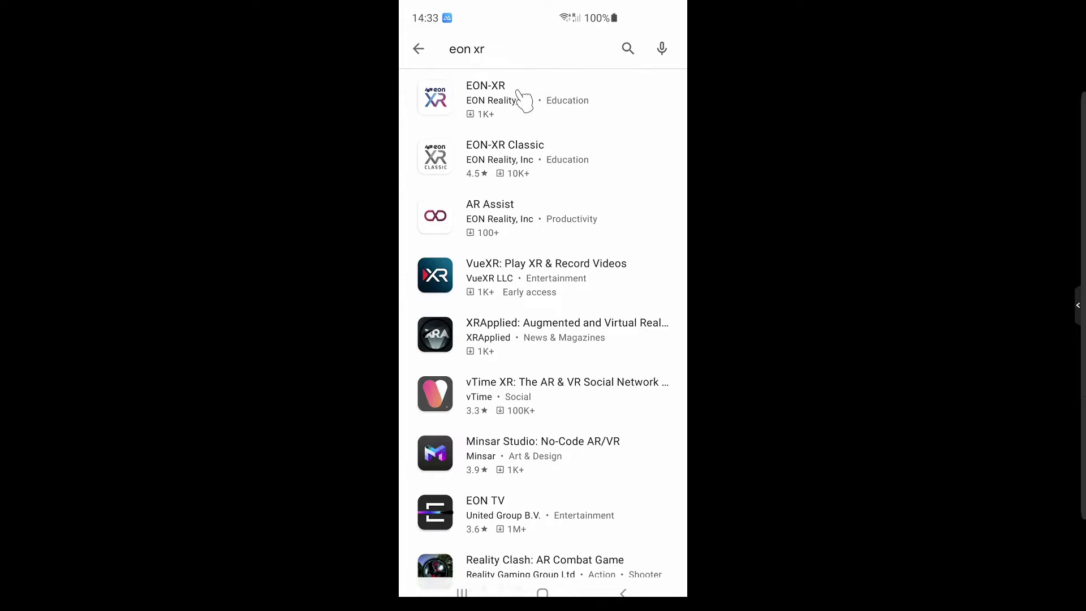
{"action": "mouse_move", "coordinate": [575, 164]}
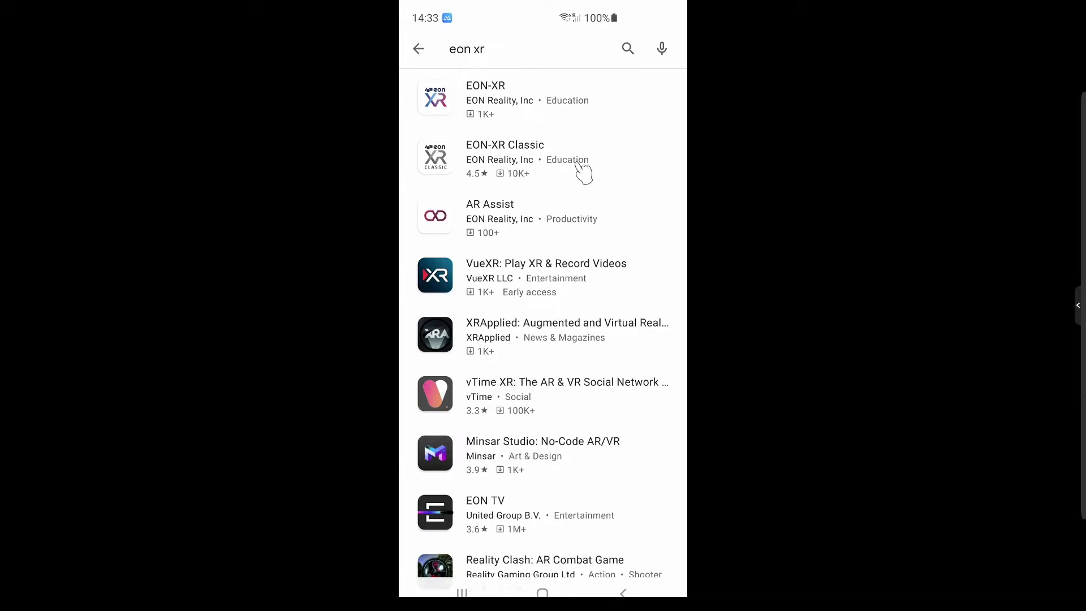
{"action": "mouse_move", "coordinate": [502, 101]}
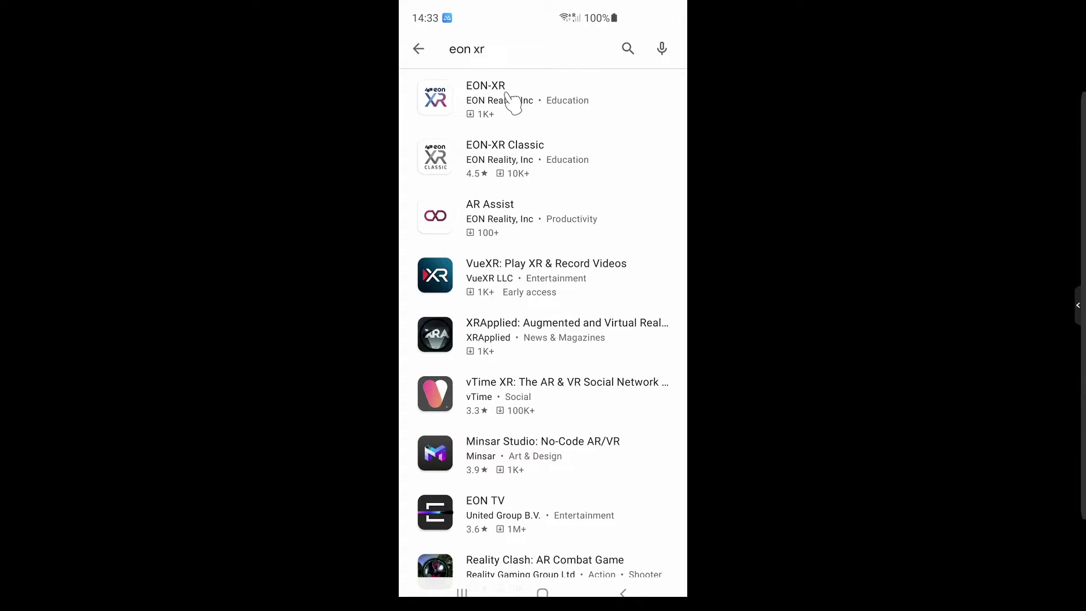
{"action": "mouse_move", "coordinate": [560, 167]}
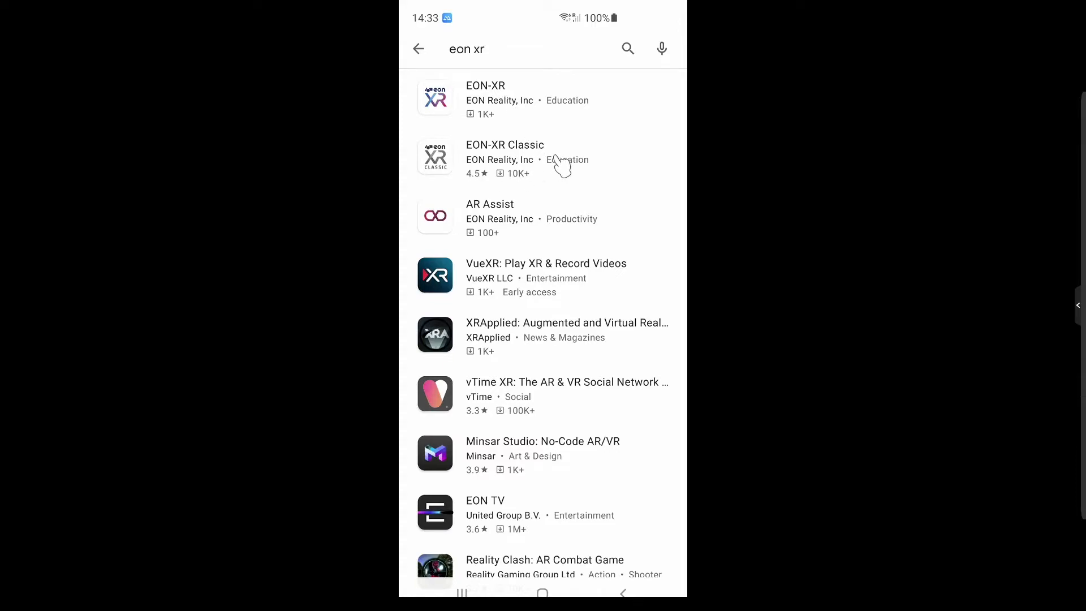
{"action": "mouse_move", "coordinate": [554, 170]}
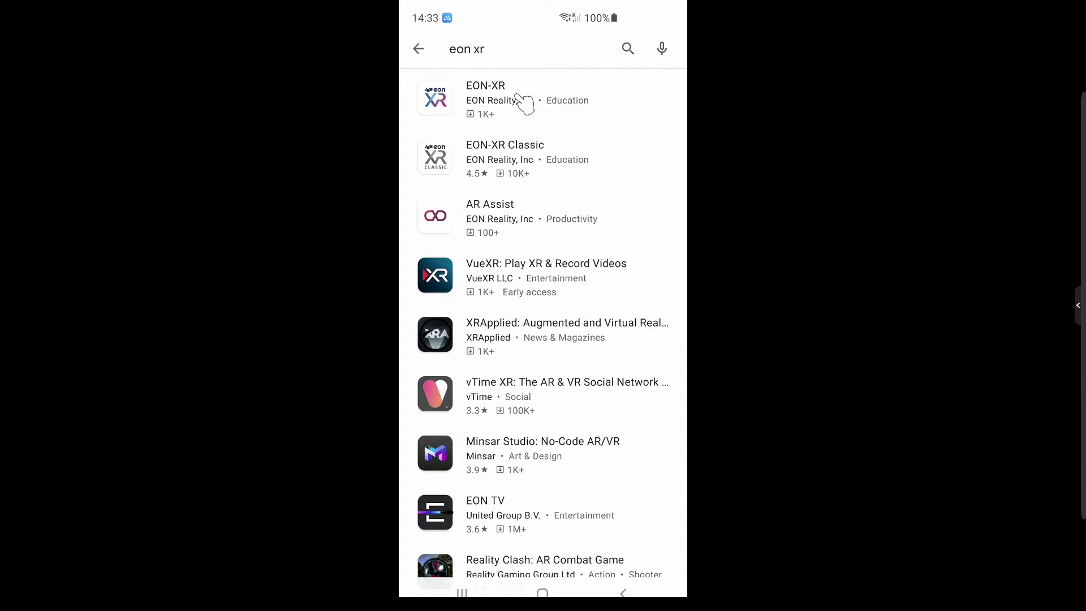
{"action": "left_click", "coordinate": [491, 96]}
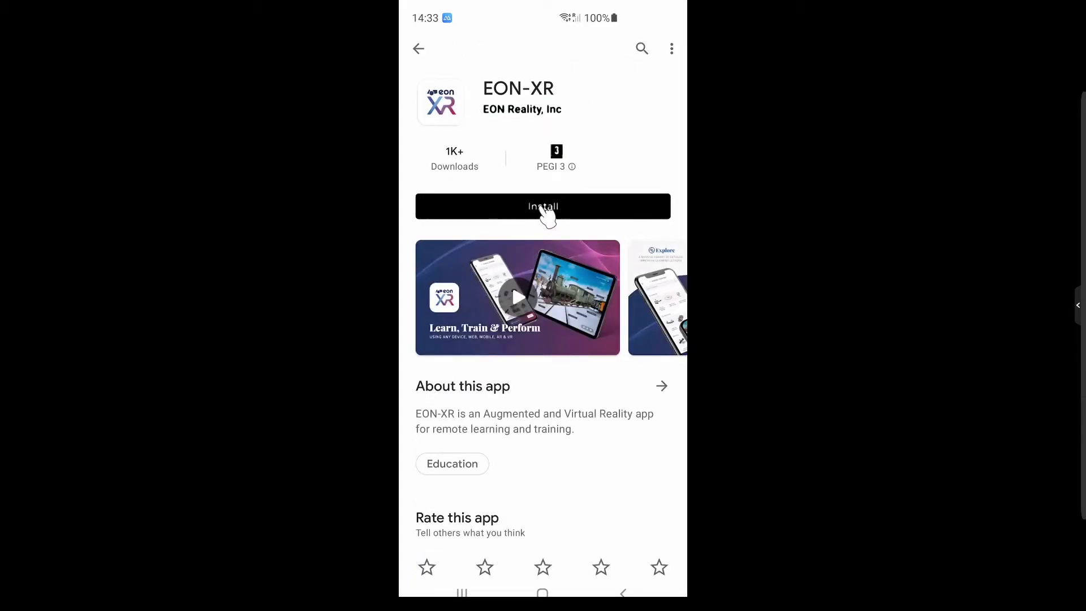
Step: Install EON-XR and launch it once the download finishes
{"action": "left_click", "coordinate": [543, 207]}
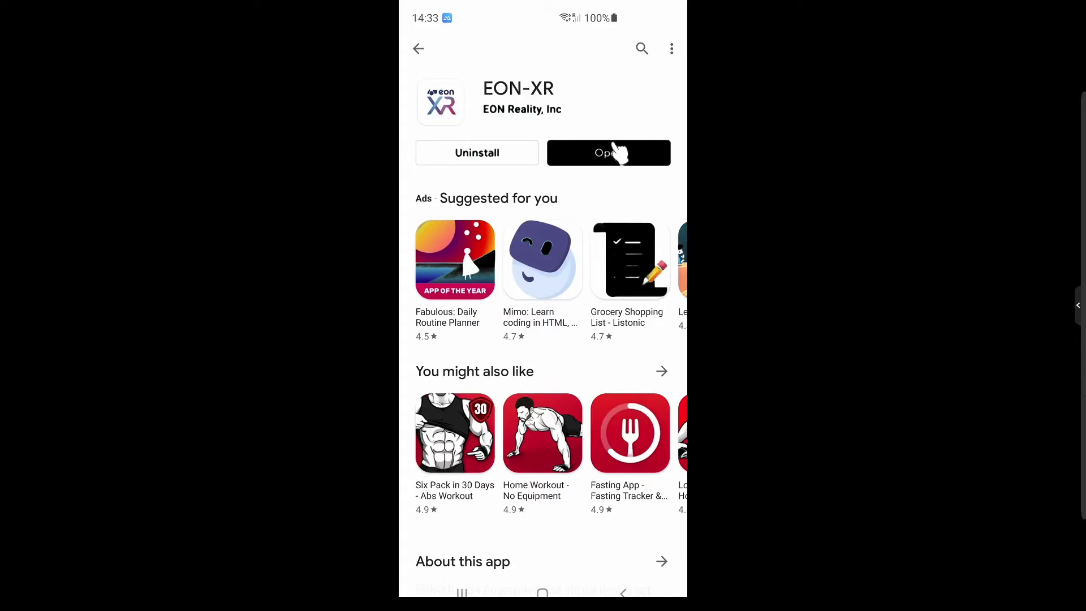
{"action": "left_click", "coordinate": [609, 153]}
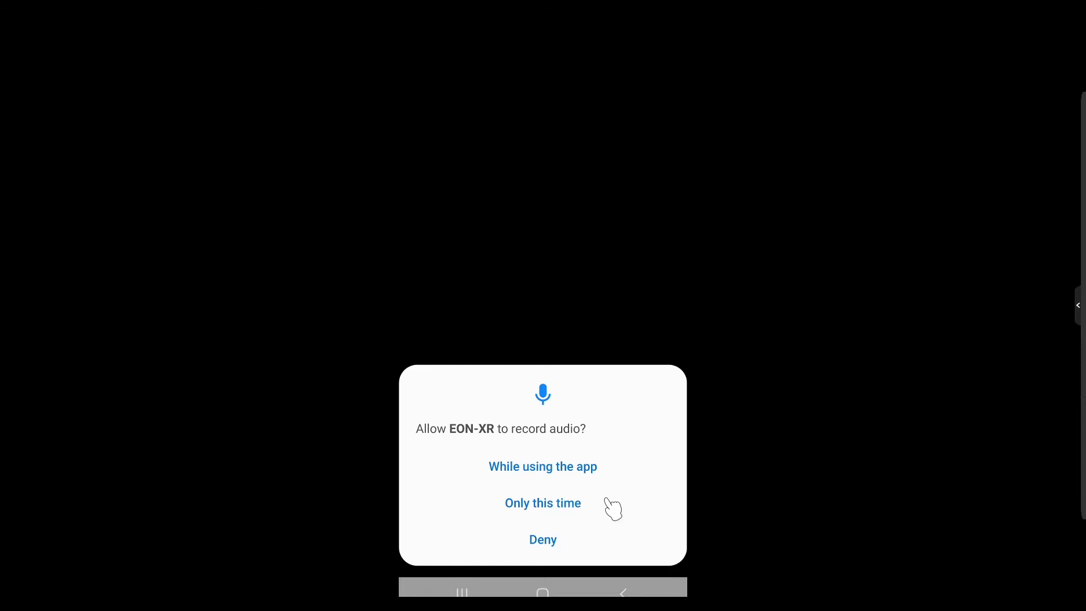
{"action": "mouse_move", "coordinate": [603, 521]}
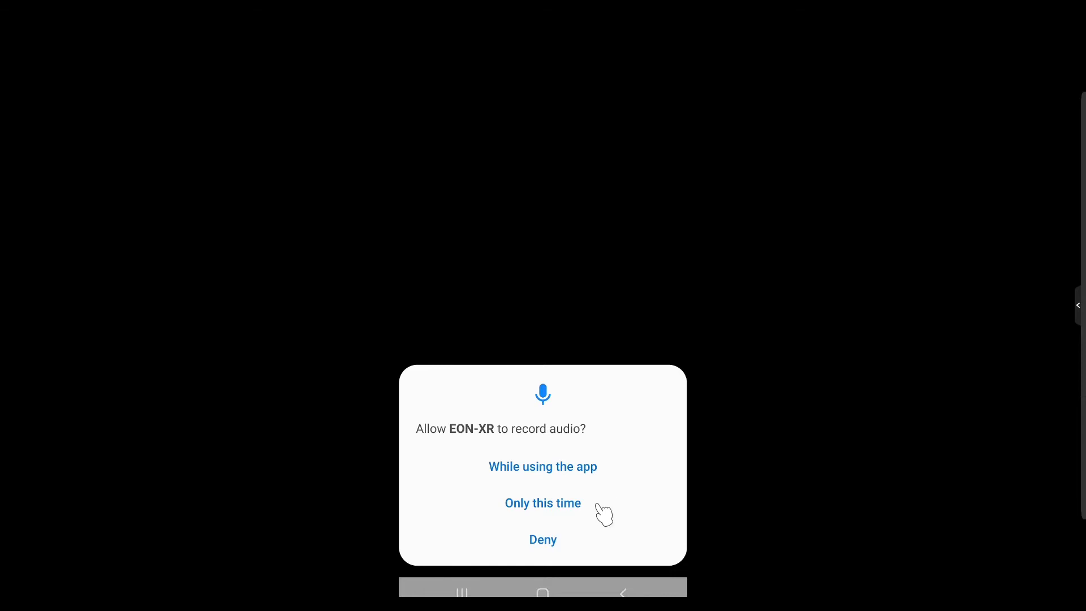
{"action": "mouse_move", "coordinate": [551, 477]}
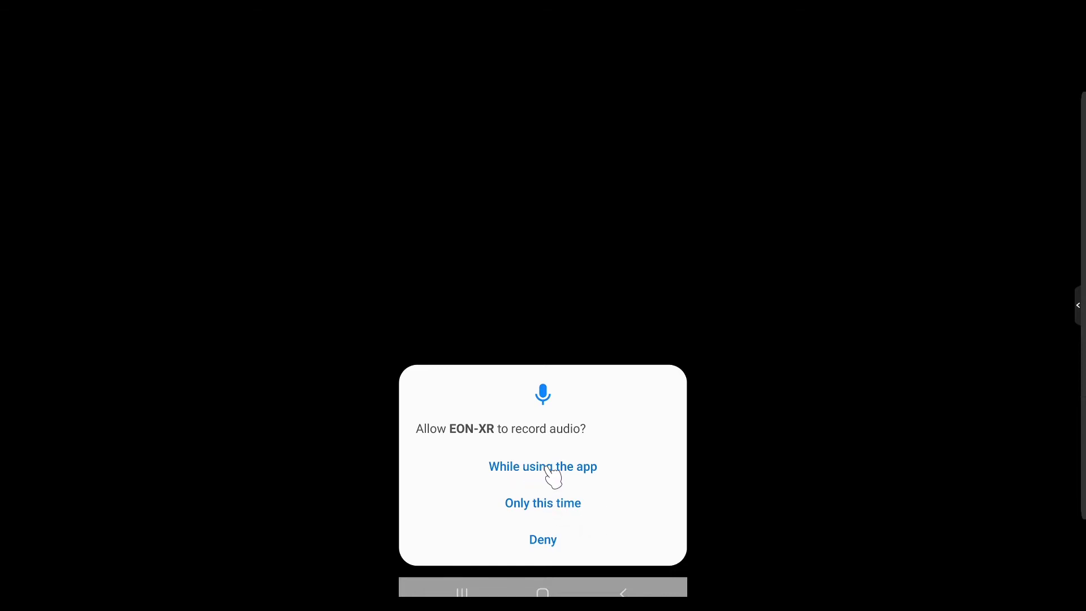
Step: Allow audio recording while using the app and access to photos, media and files
{"action": "left_click", "coordinate": [543, 467]}
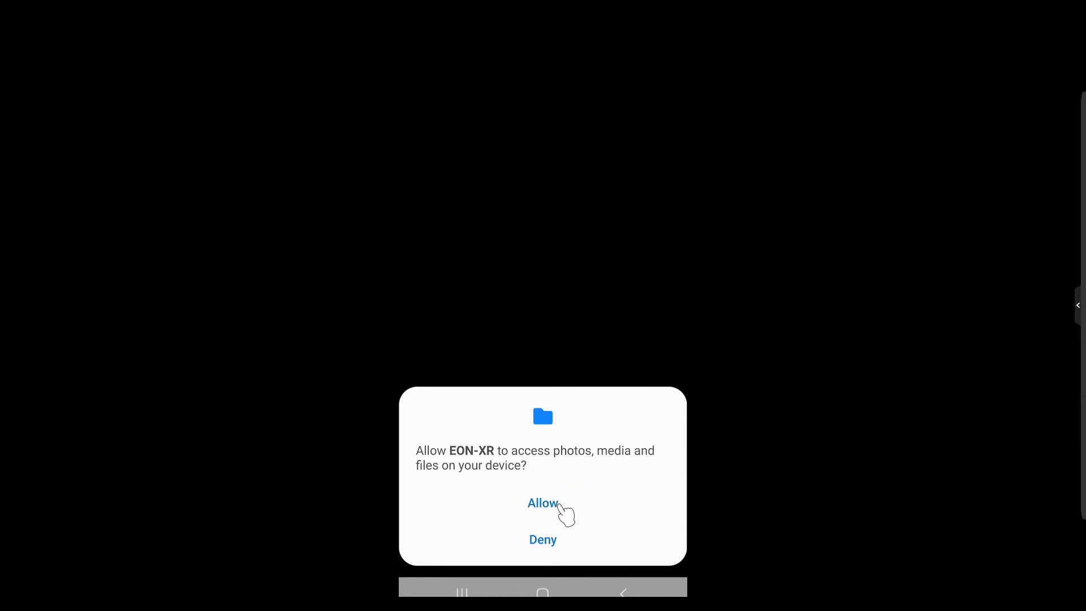
{"action": "left_click", "coordinate": [543, 503]}
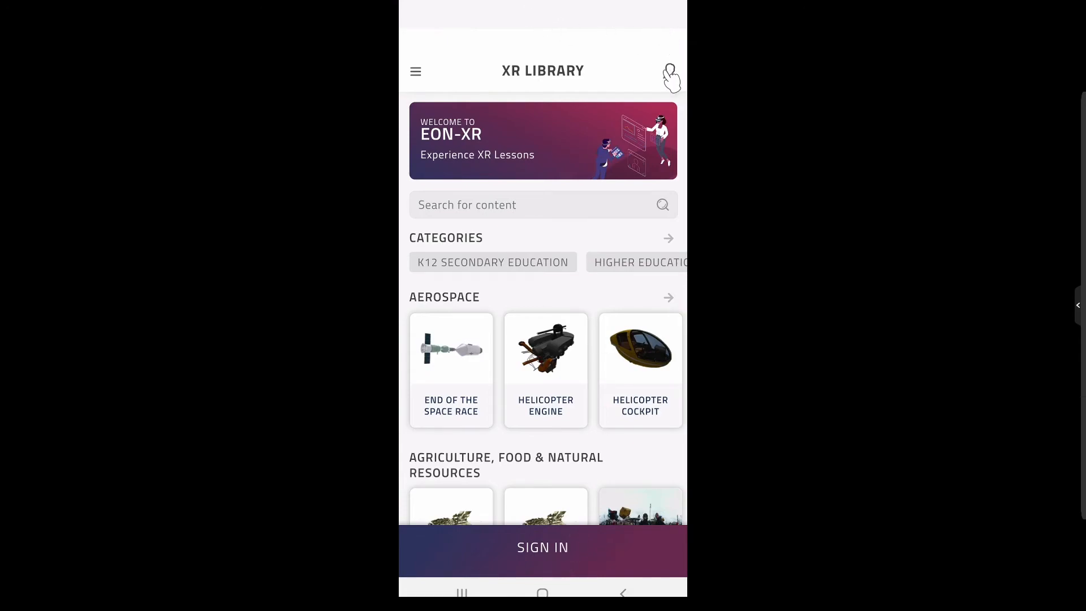
Step: Scroll the XR Library down to the Energy, Fine Arts and General Science categories
{"action": "scroll", "scroll_direction": "down", "scroll_amount": 3}
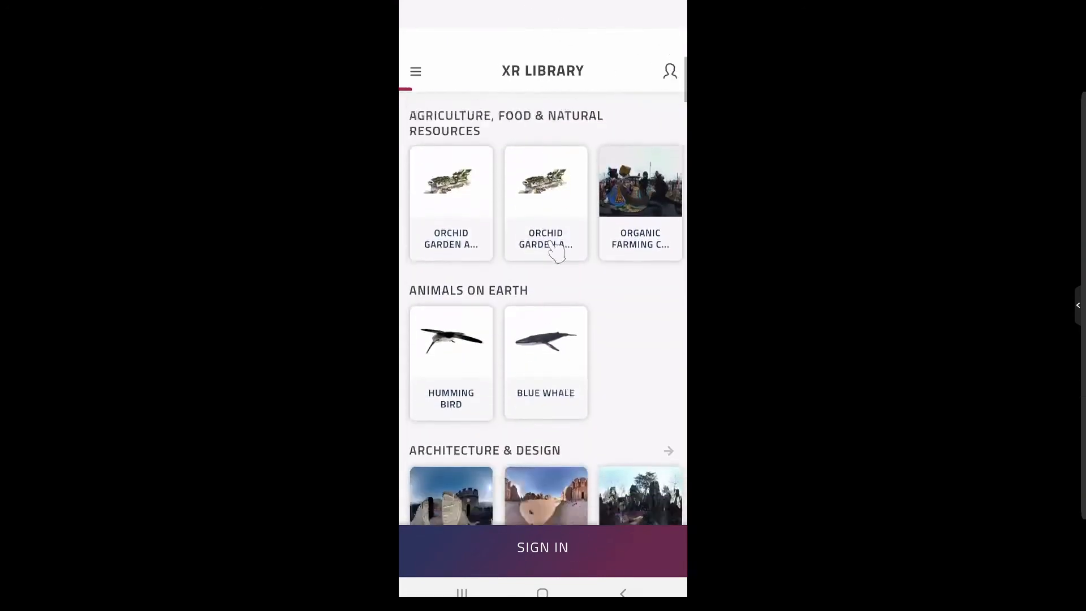
{"action": "scroll", "scroll_direction": "down", "scroll_amount": 3}
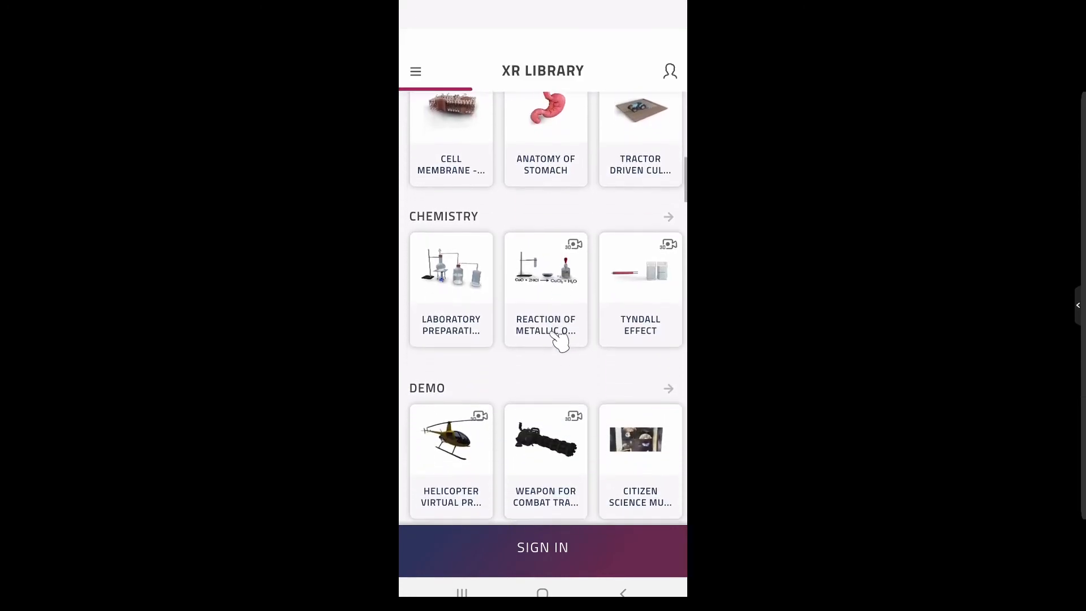
{"action": "scroll", "scroll_direction": "down", "scroll_amount": 3}
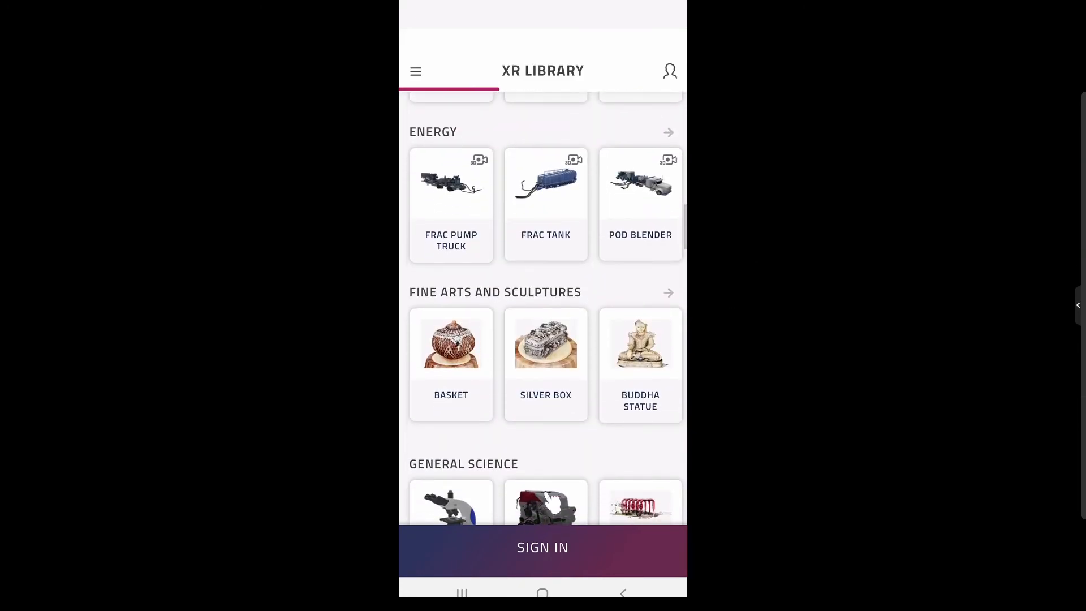